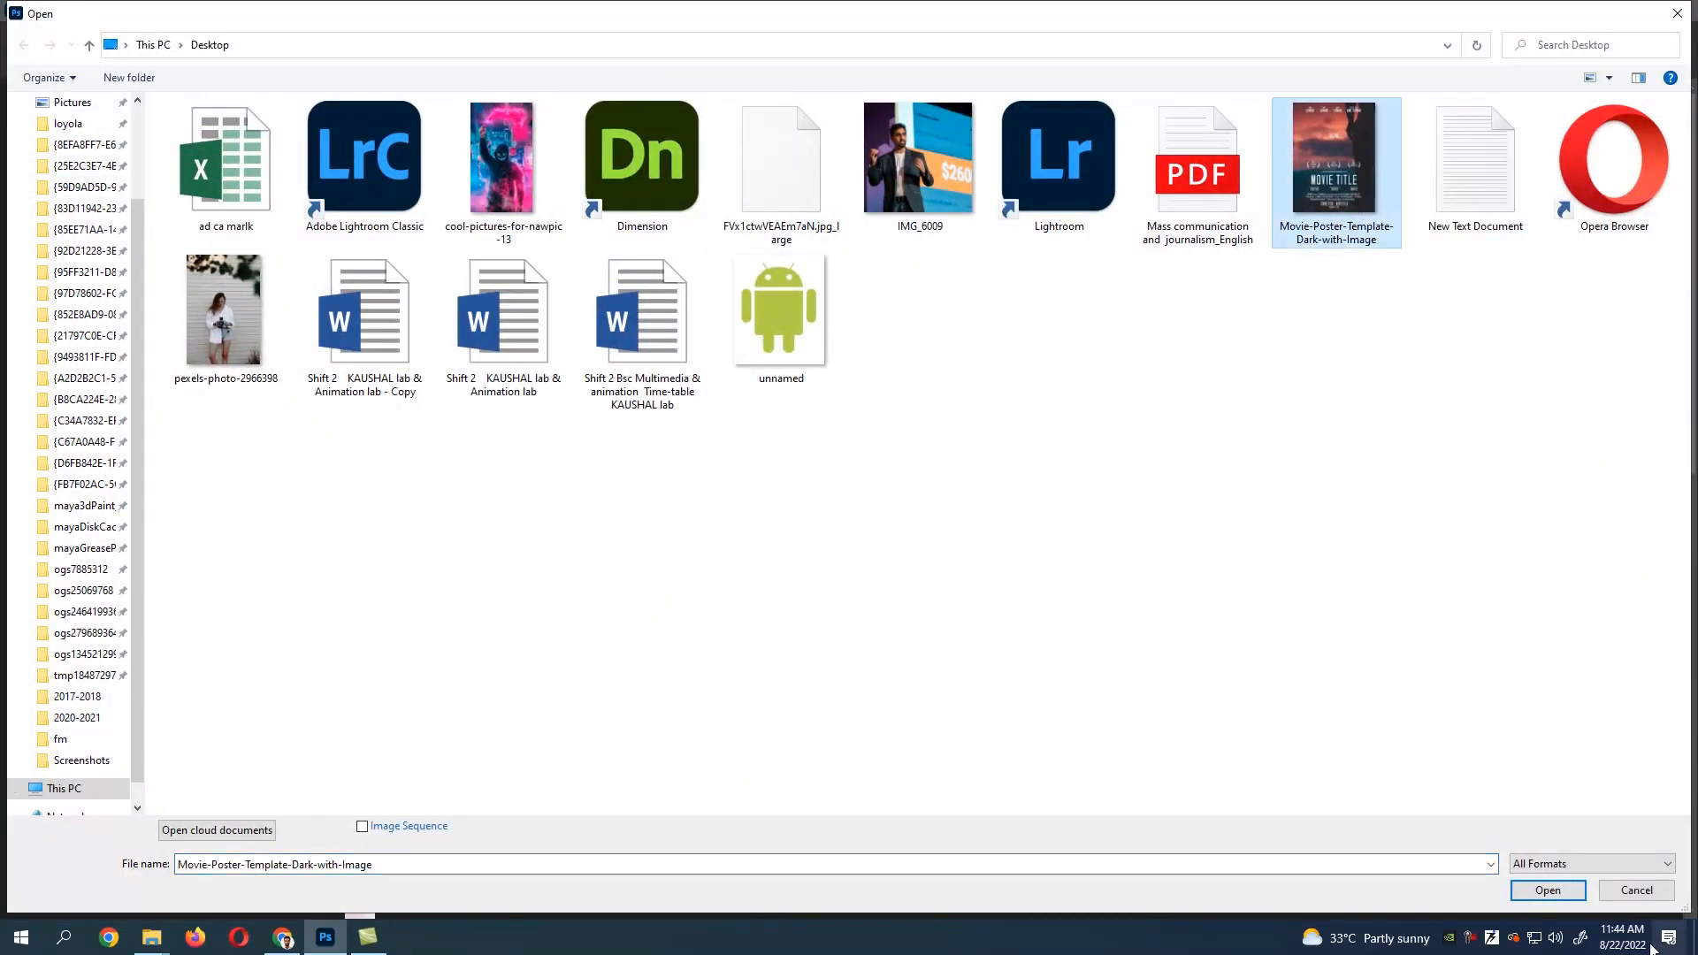
- Open the Movie-Poster-Template-Dark-with-Image file from the Desktop as a document
click(1546, 890)
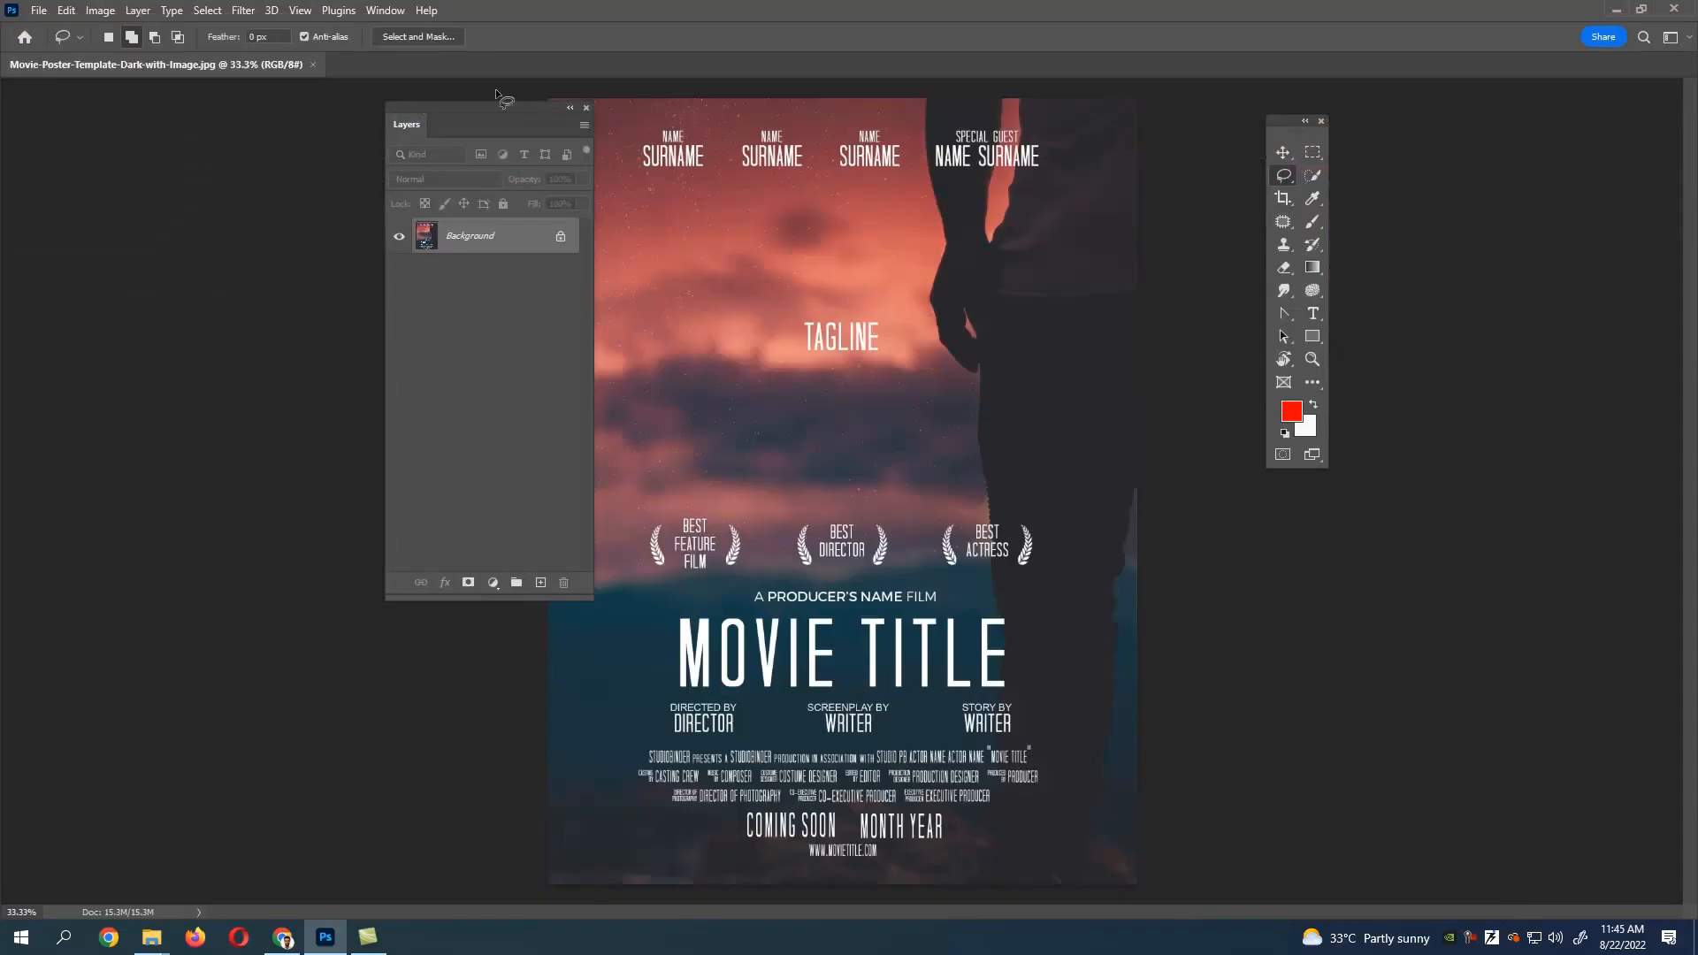
- Rearrange the workspace panels beside the poster canvas
drag(488, 122, 437, 120)
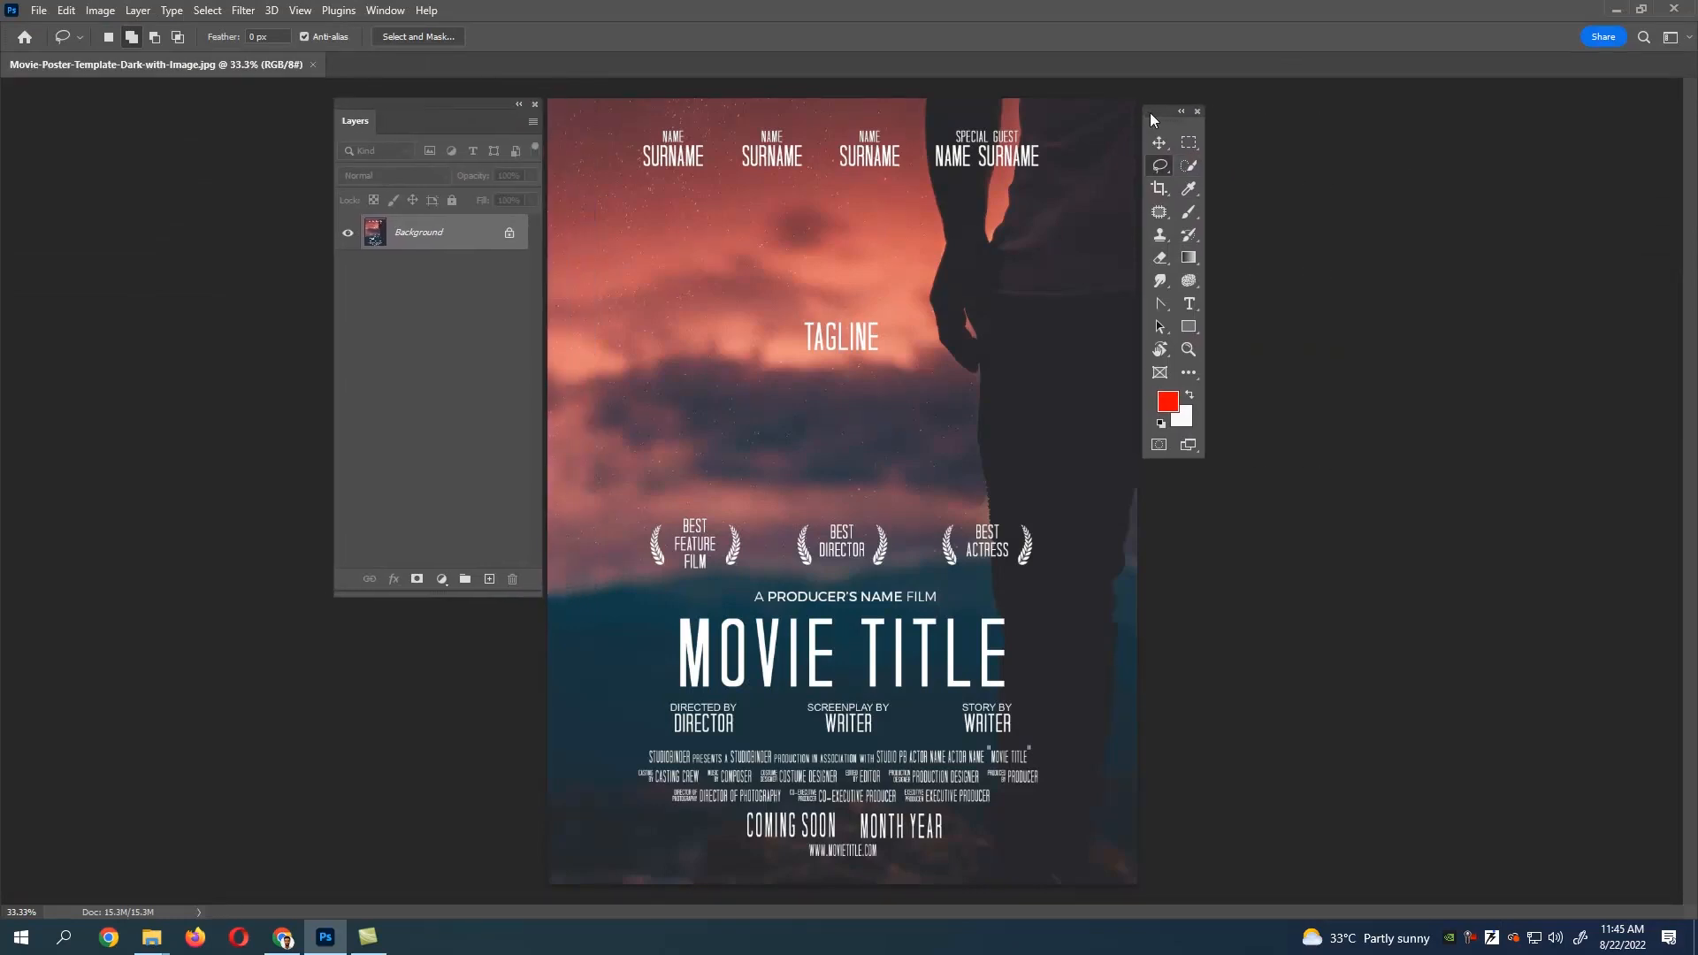
mouse_move(1158, 189)
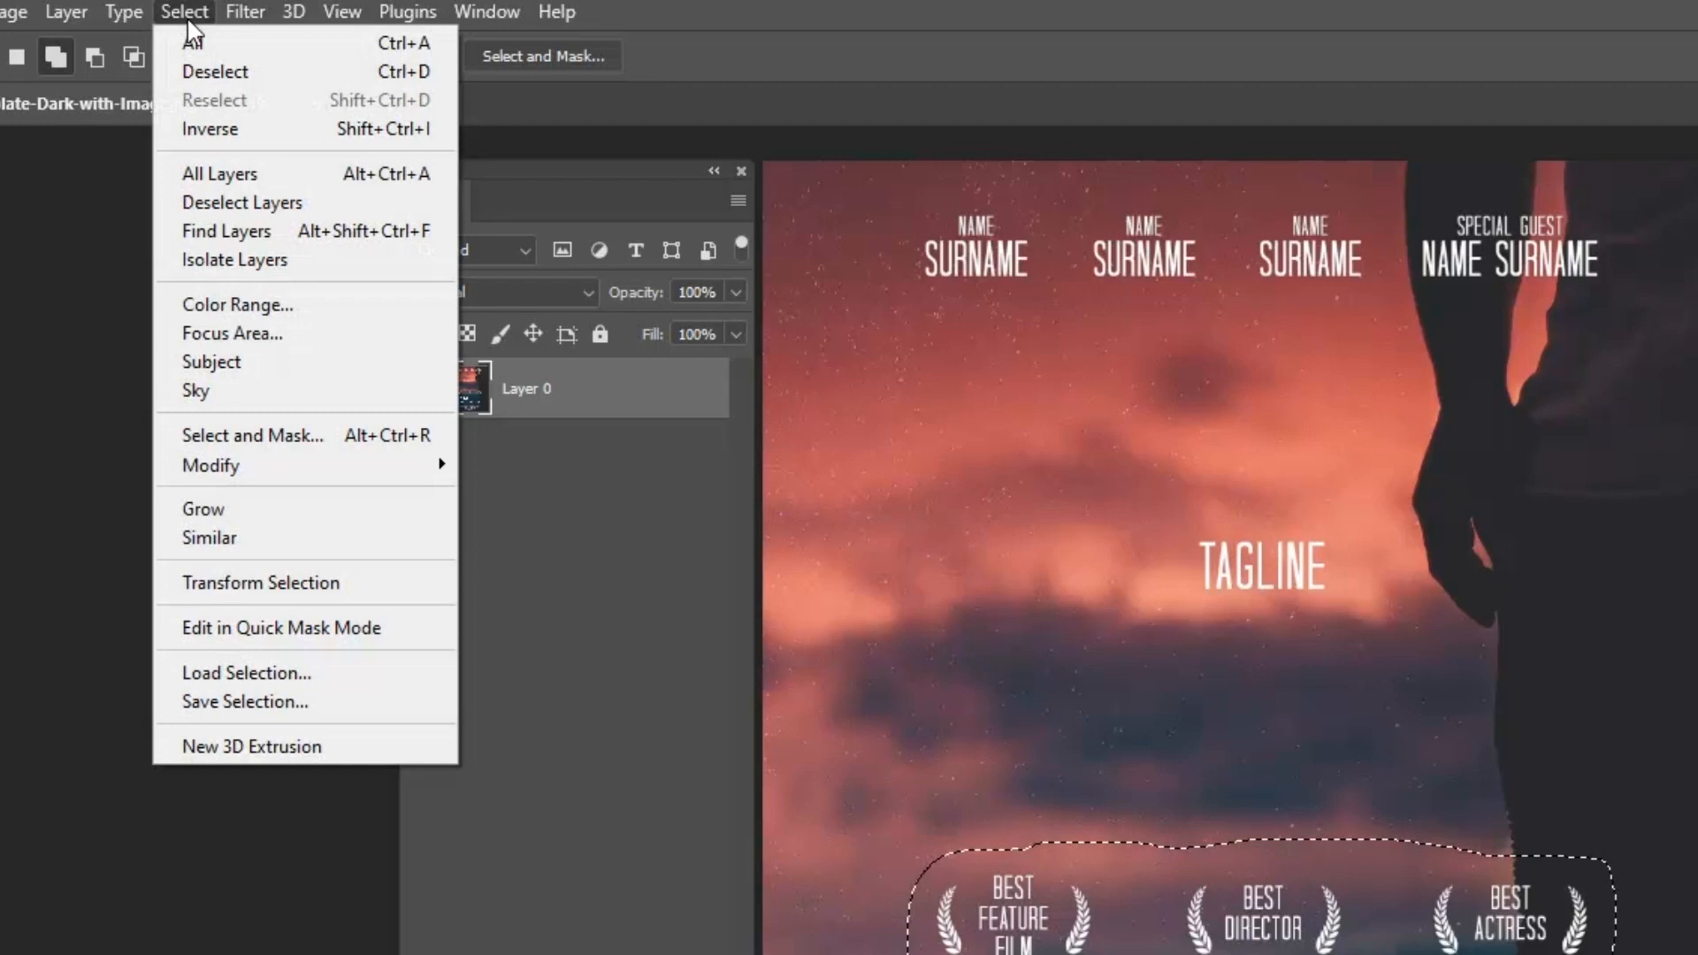
mouse_move(232, 334)
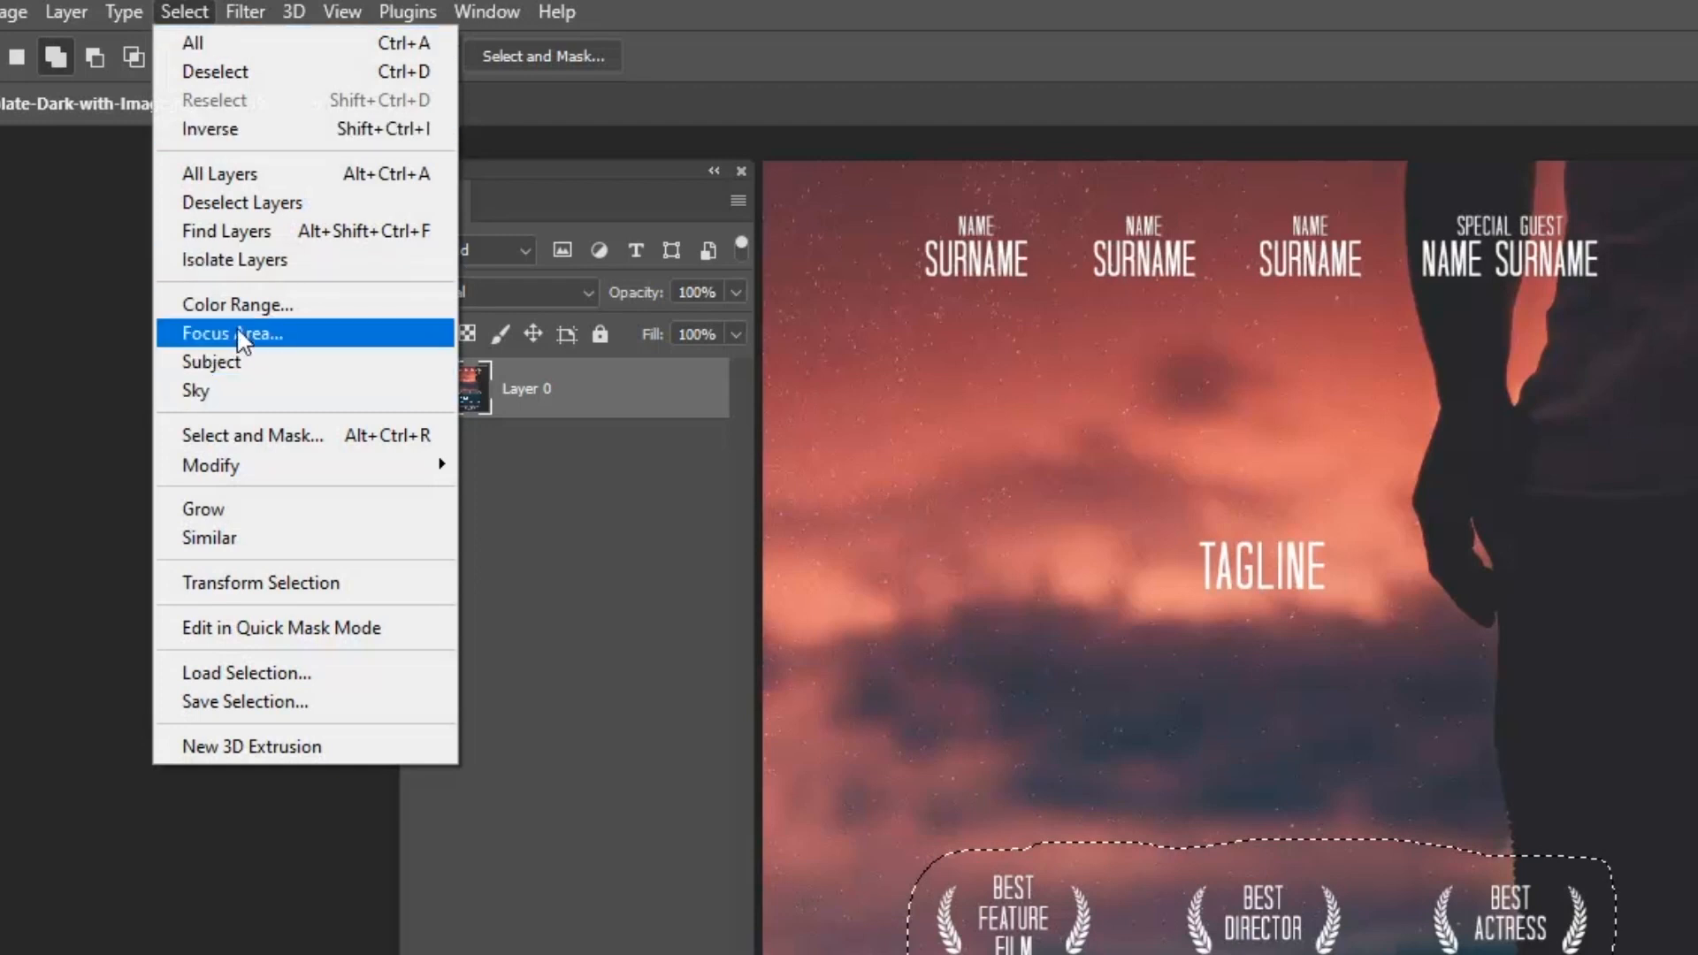
- Select the poster's bright white text via Color Range set to Highlights, range about 209
click(235, 304)
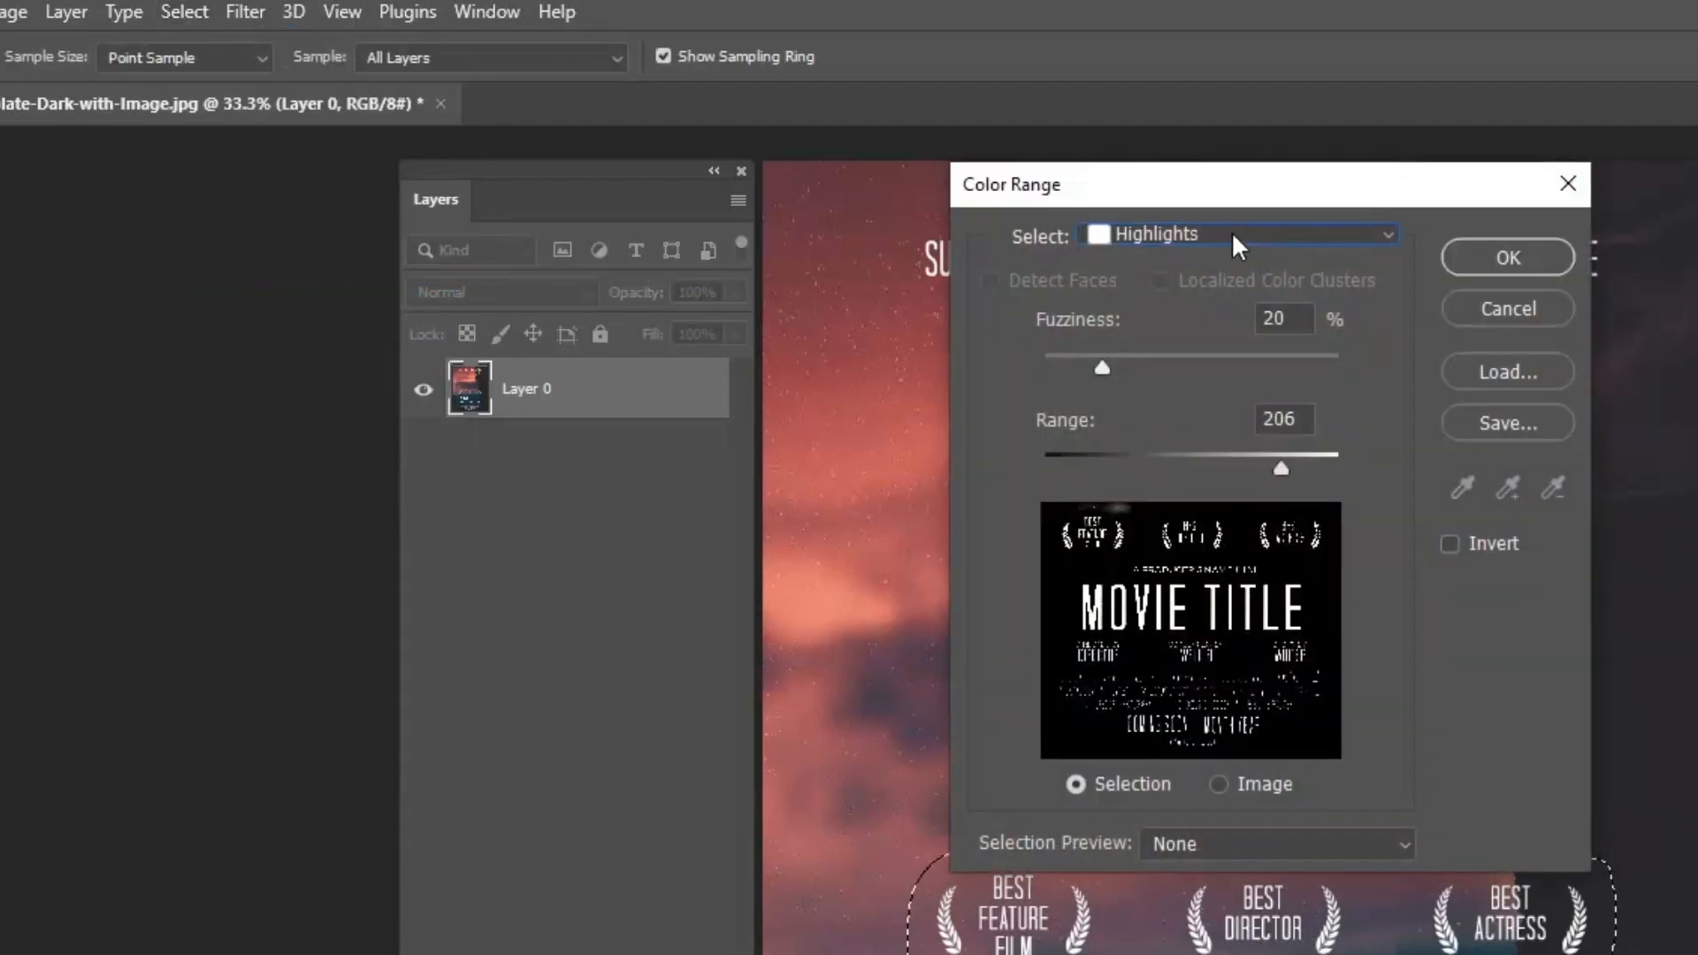
mouse_move(1326, 546)
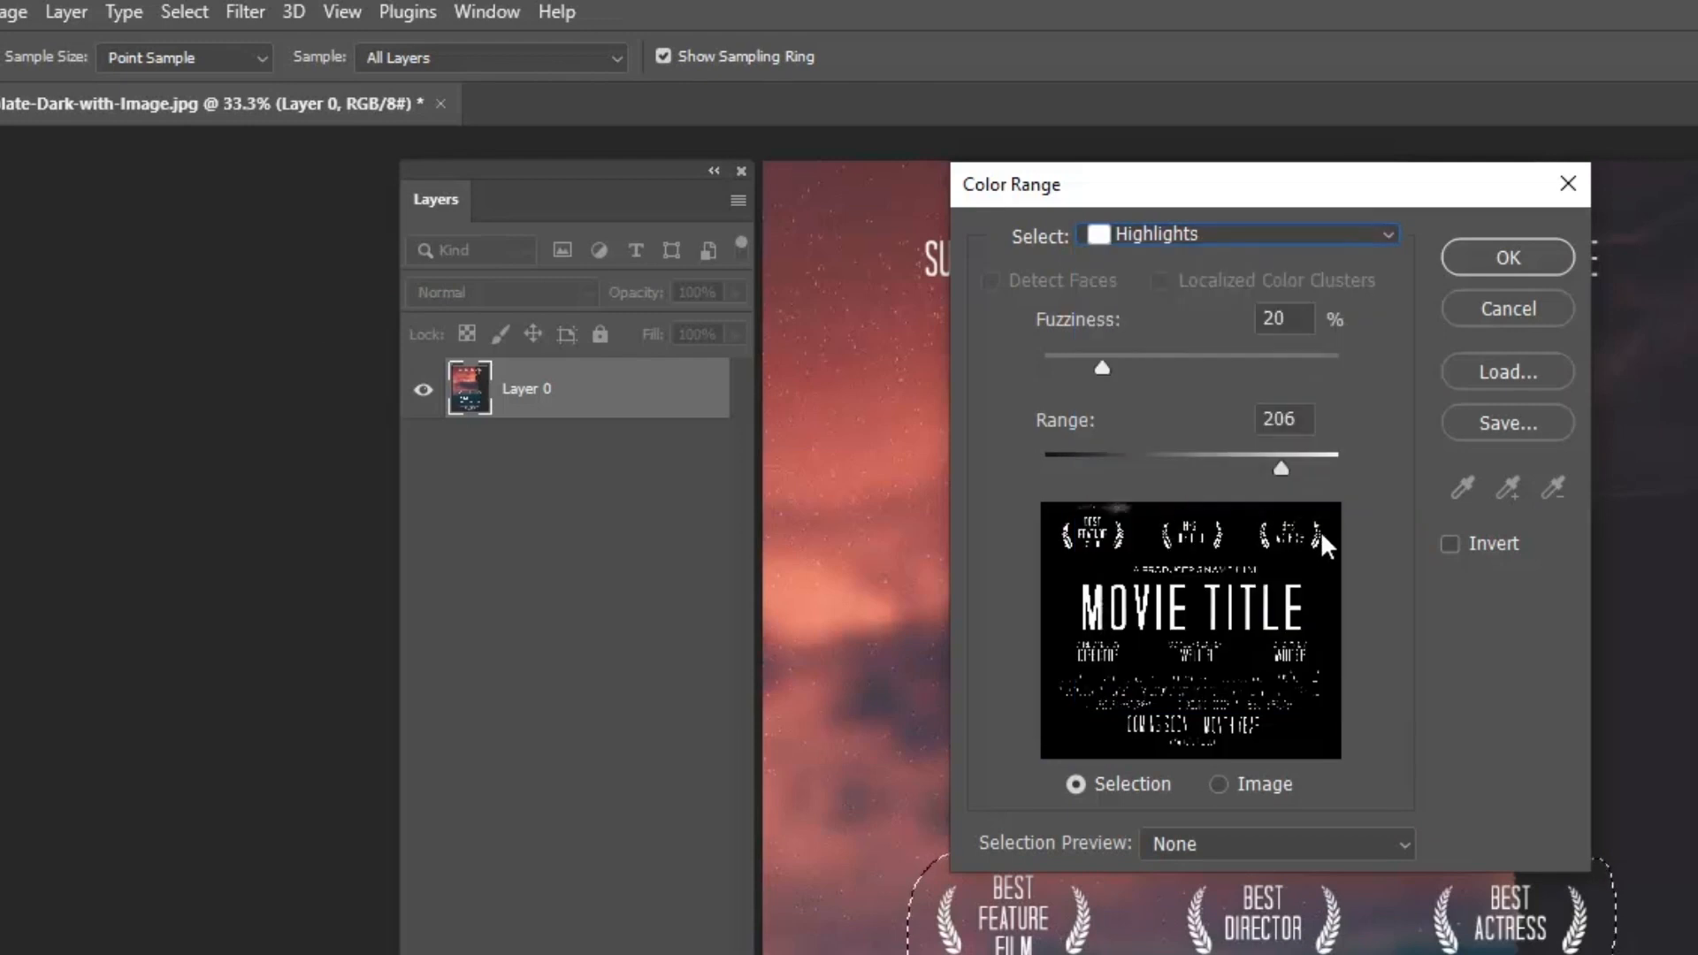
mouse_move(1277, 510)
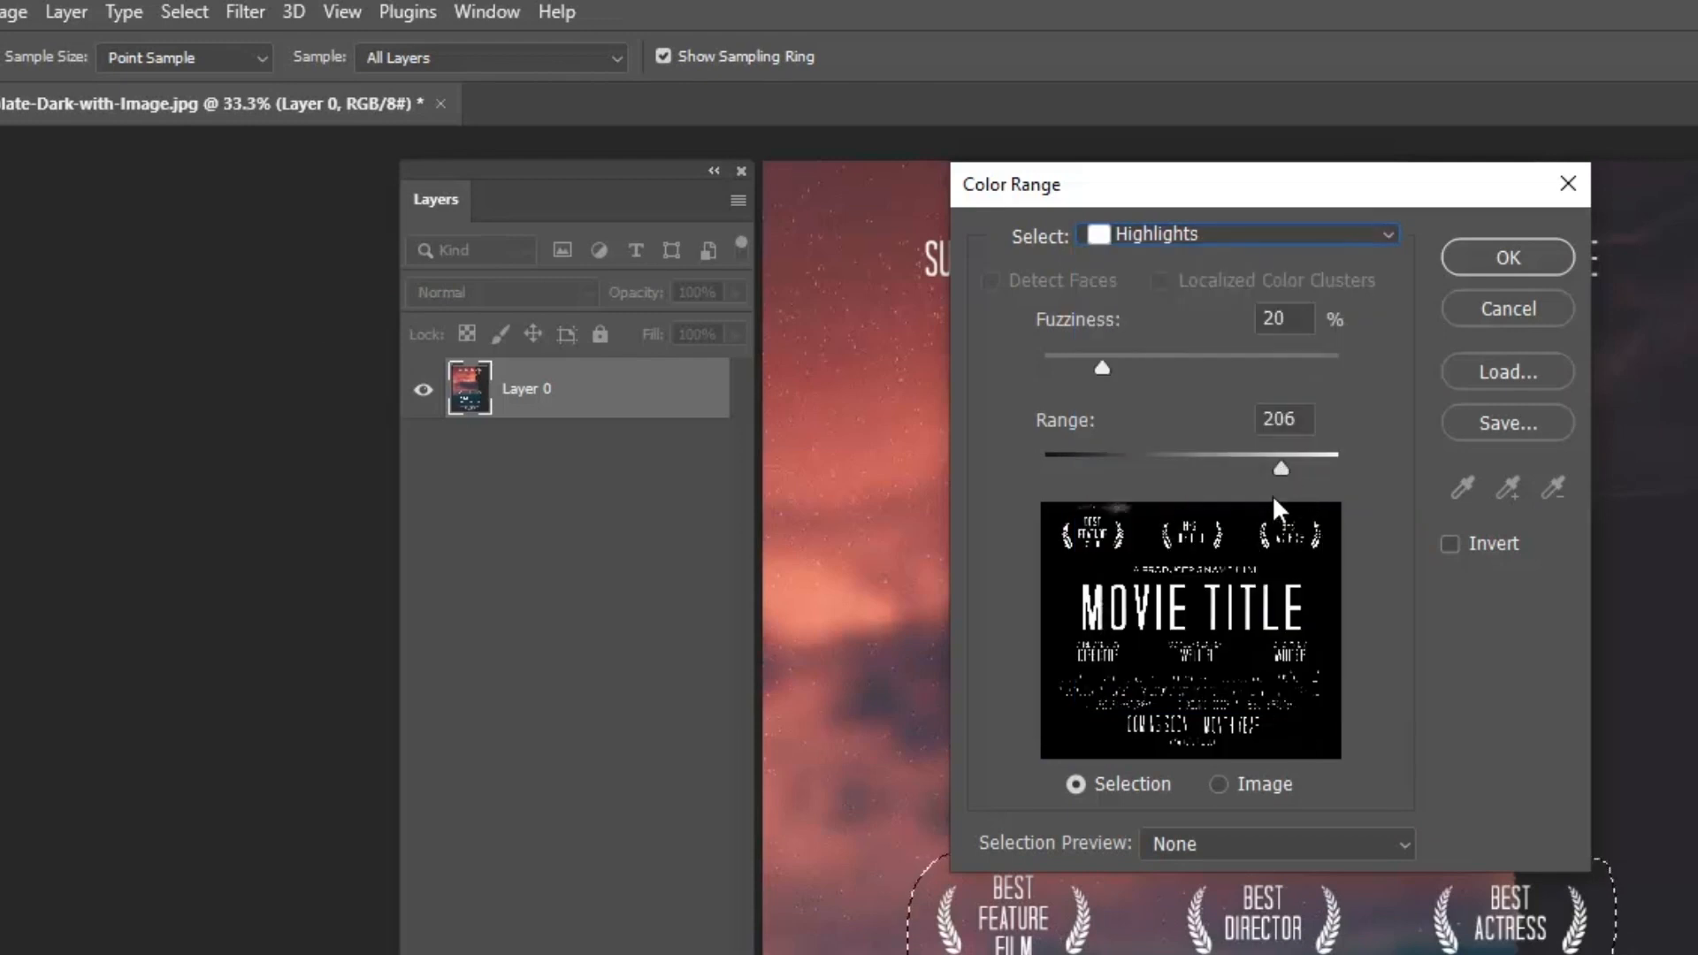
mouse_move(1286, 494)
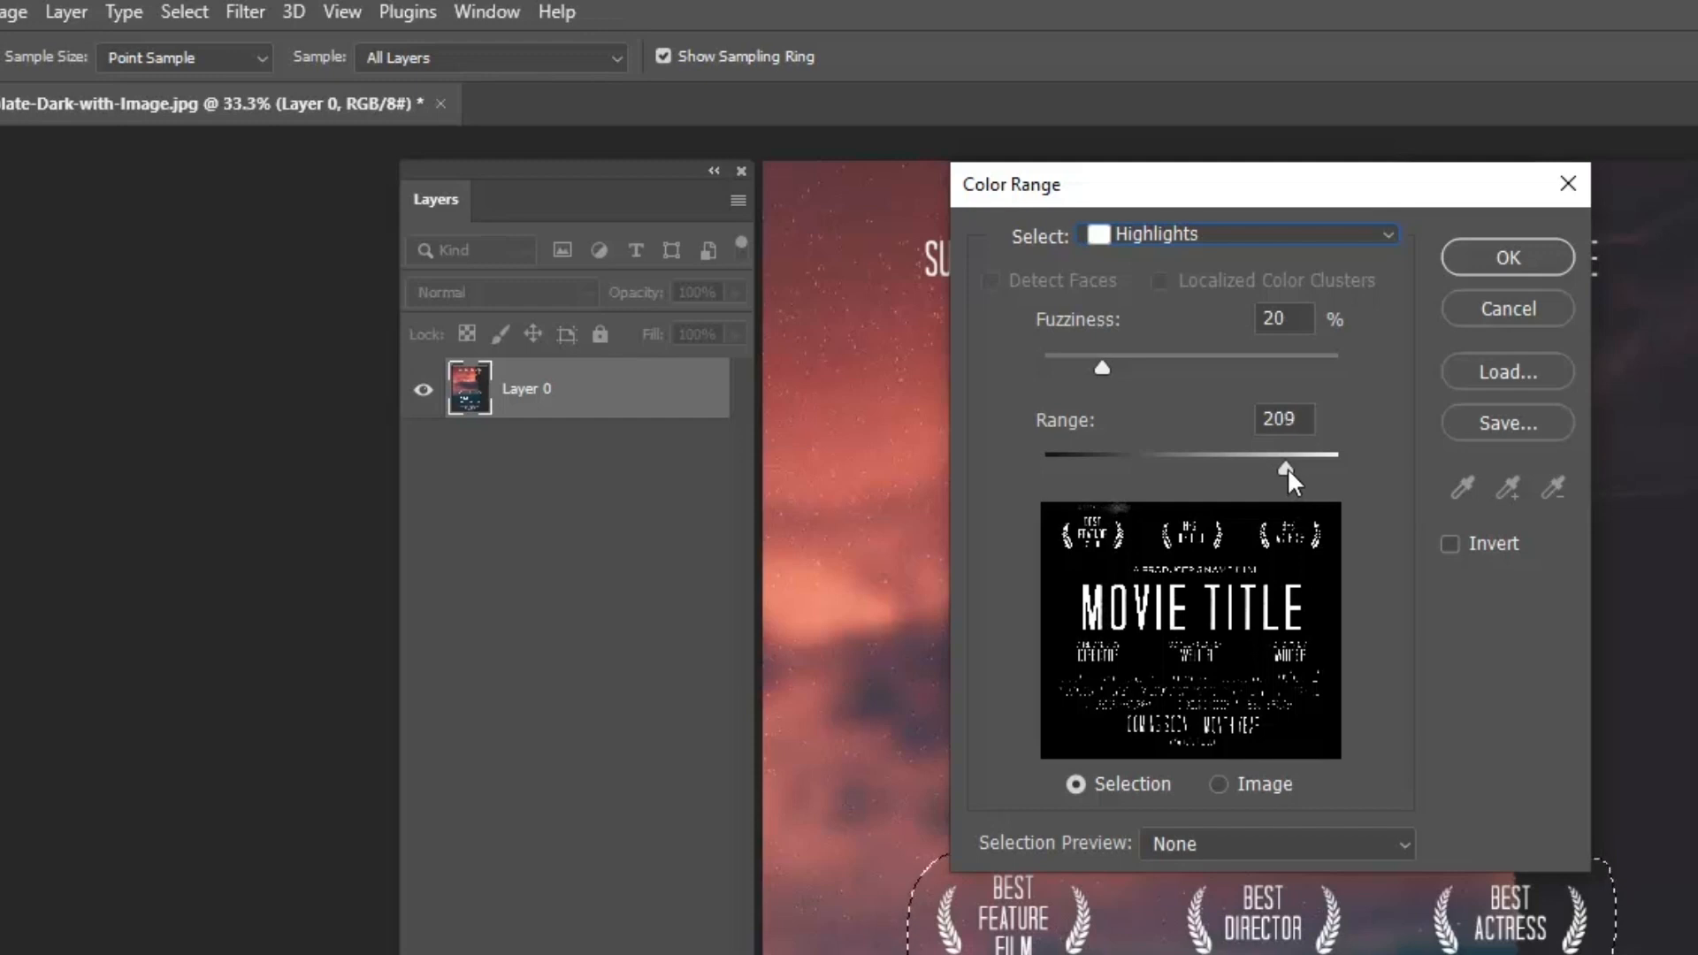
click(1503, 256)
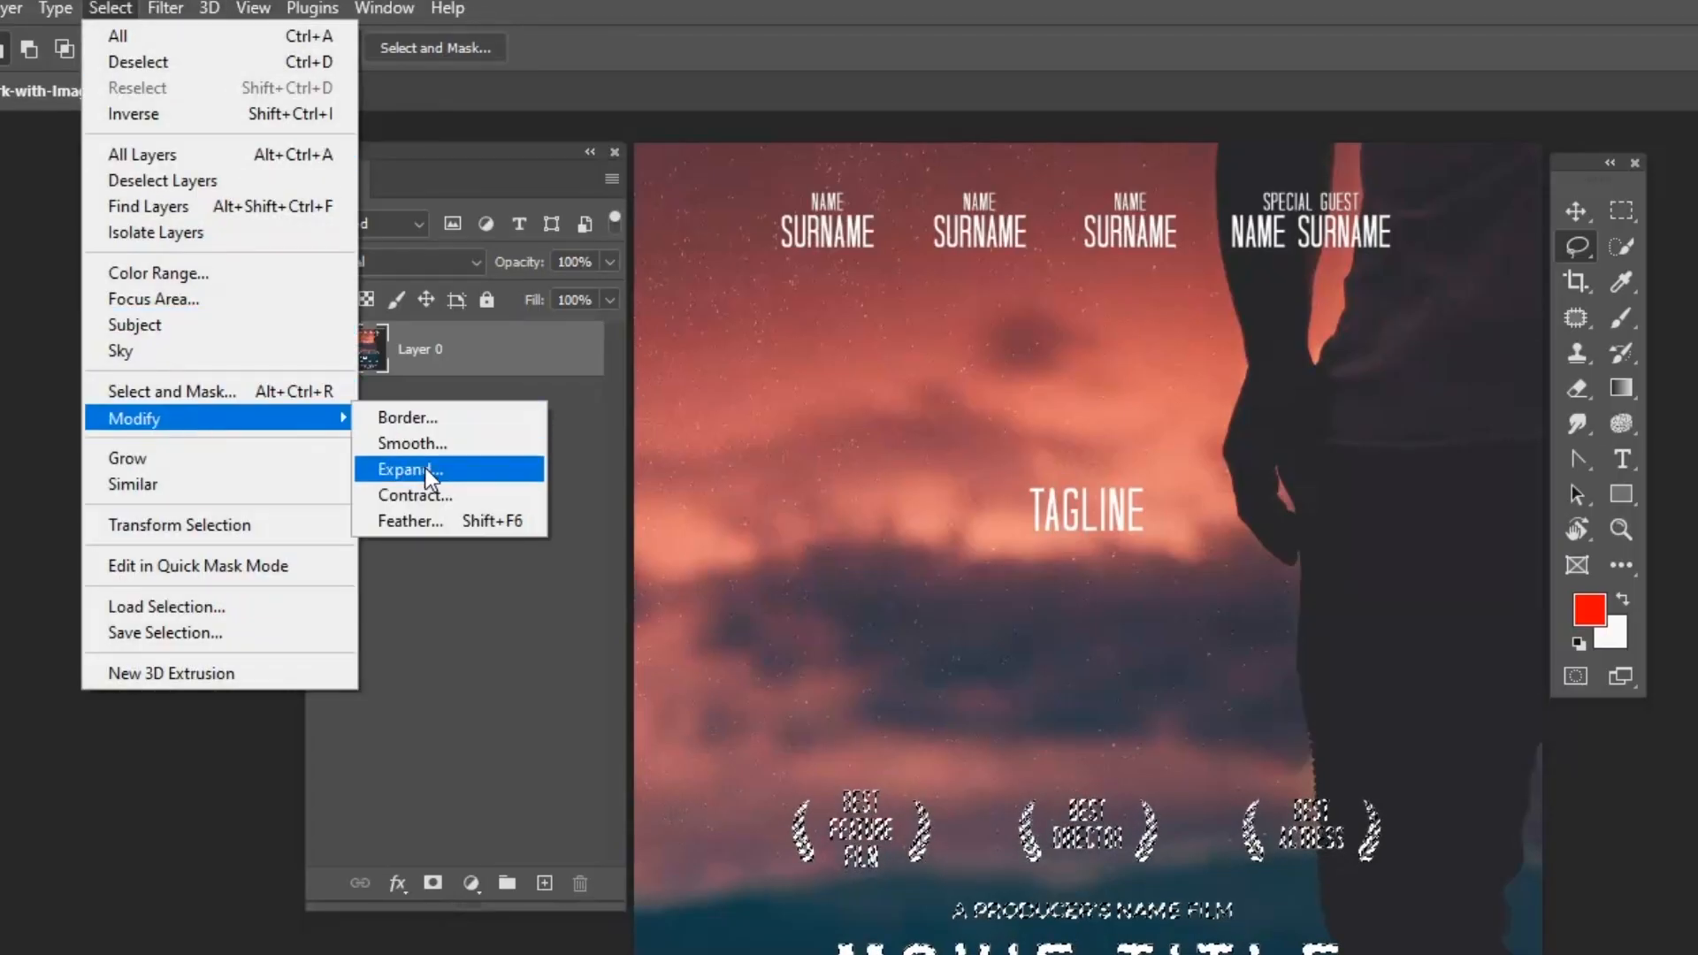
- Expand the text selection by 3 pixels via Select > Modify > Expand
click(407, 468)
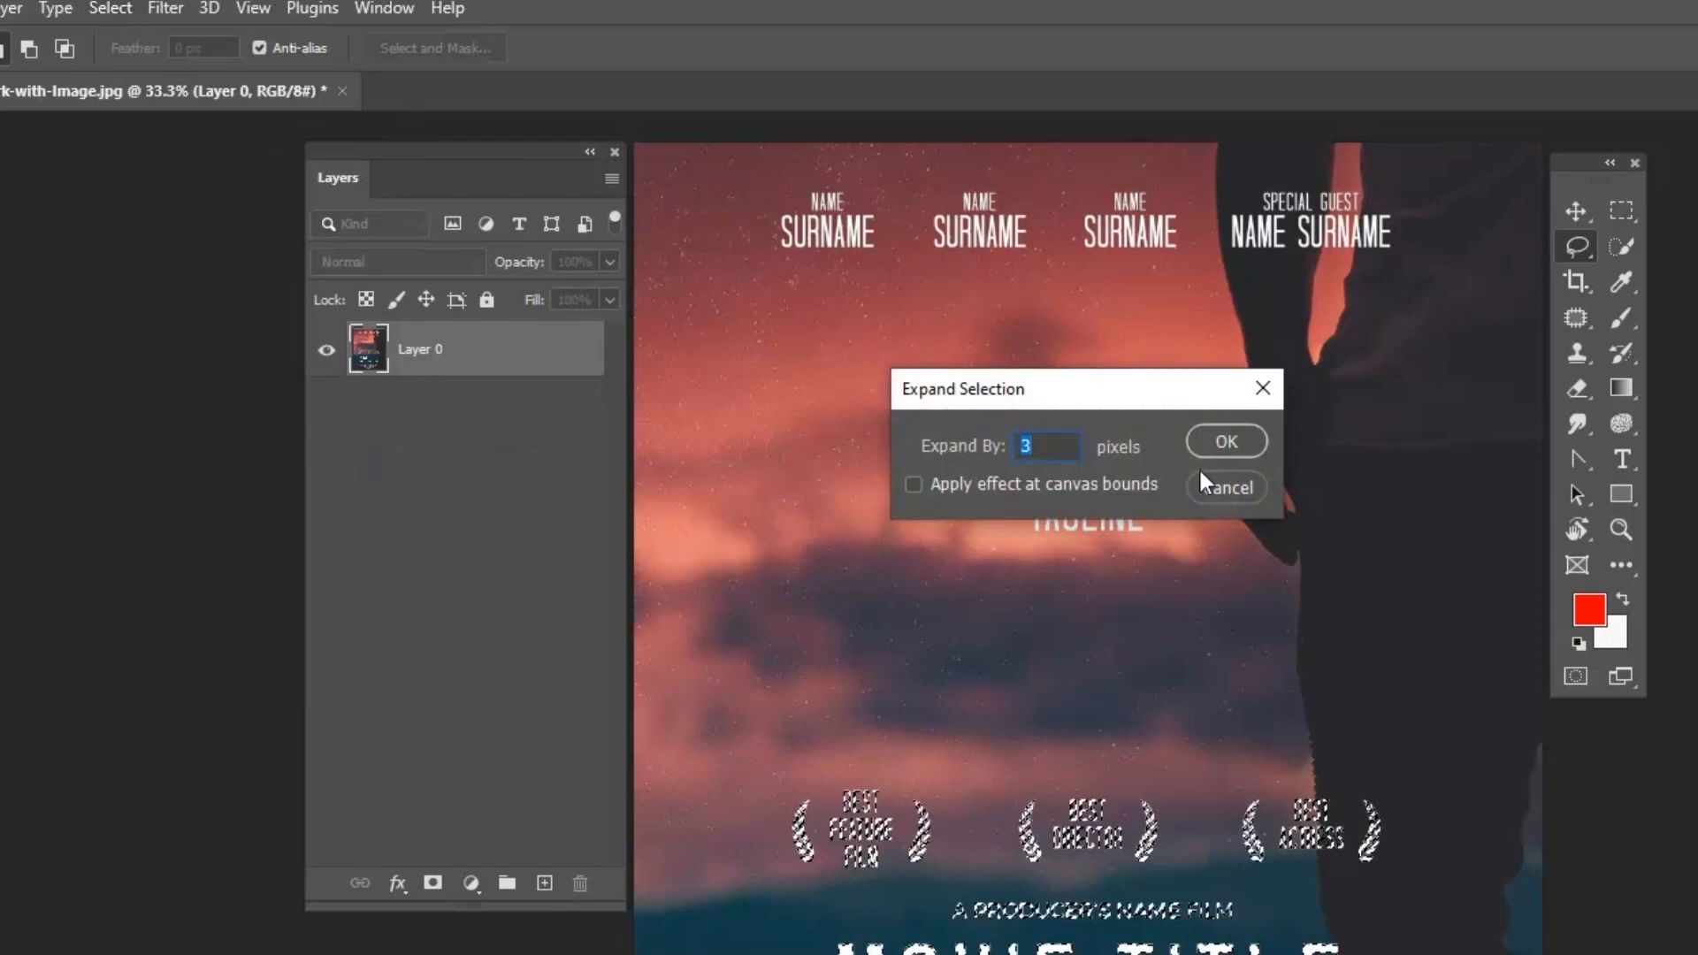
click(1224, 442)
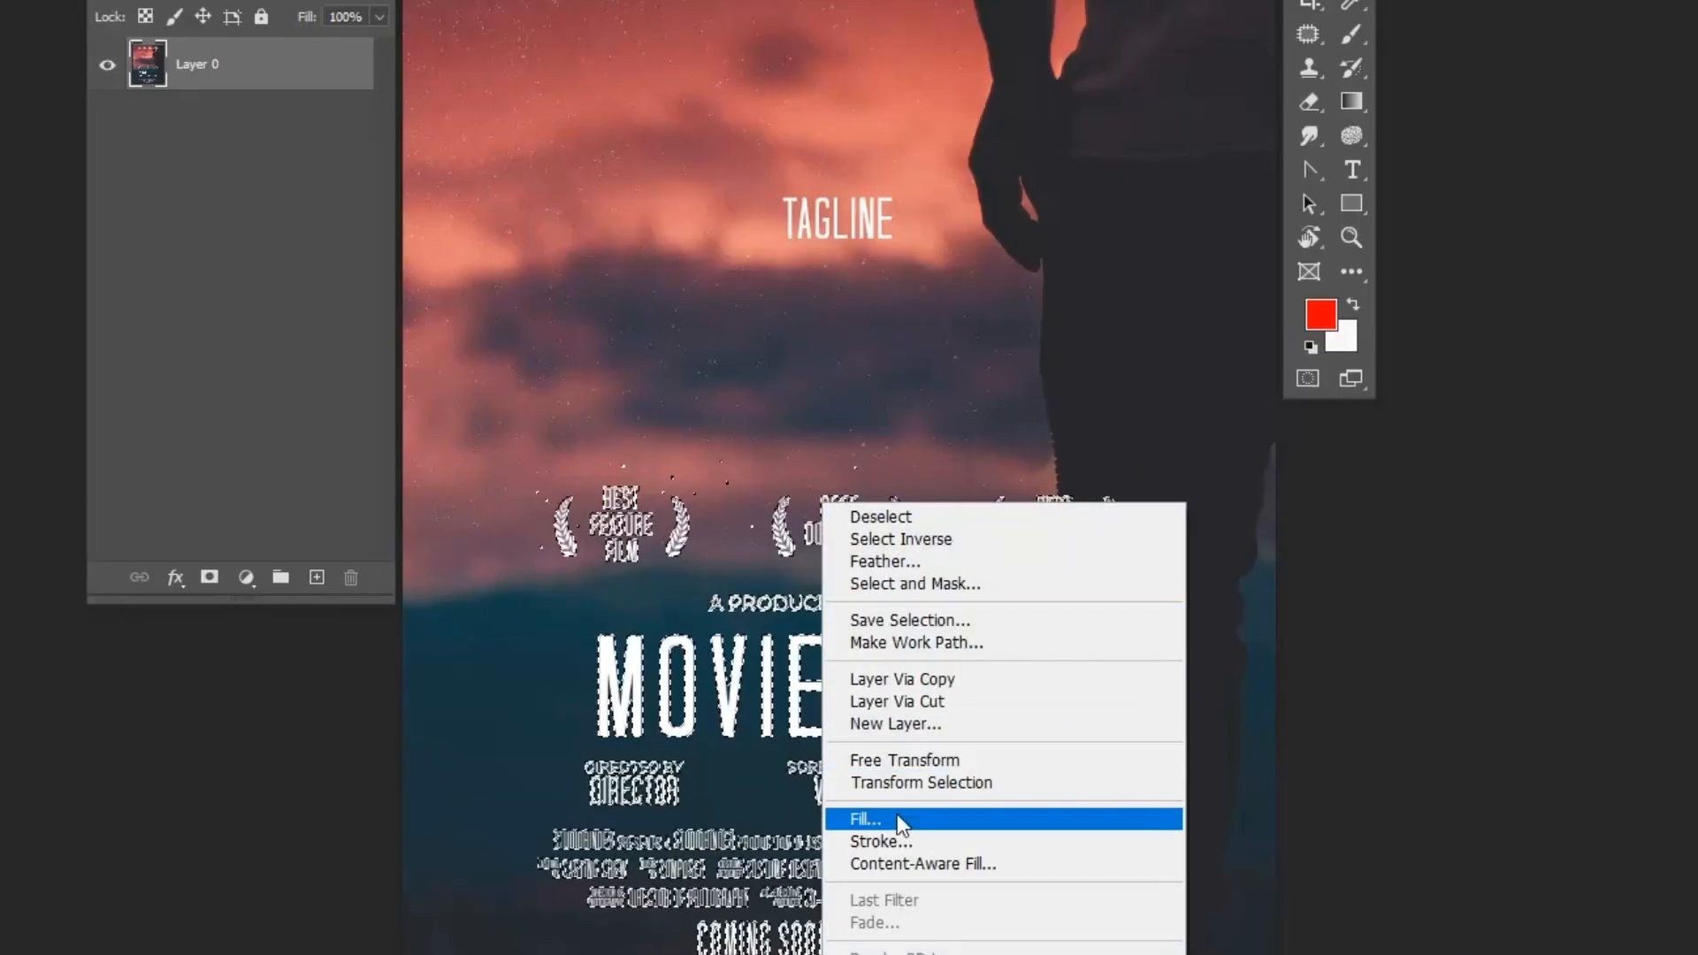
- Fill the selected awards, title and credits with Content-Aware to erase them
click(865, 817)
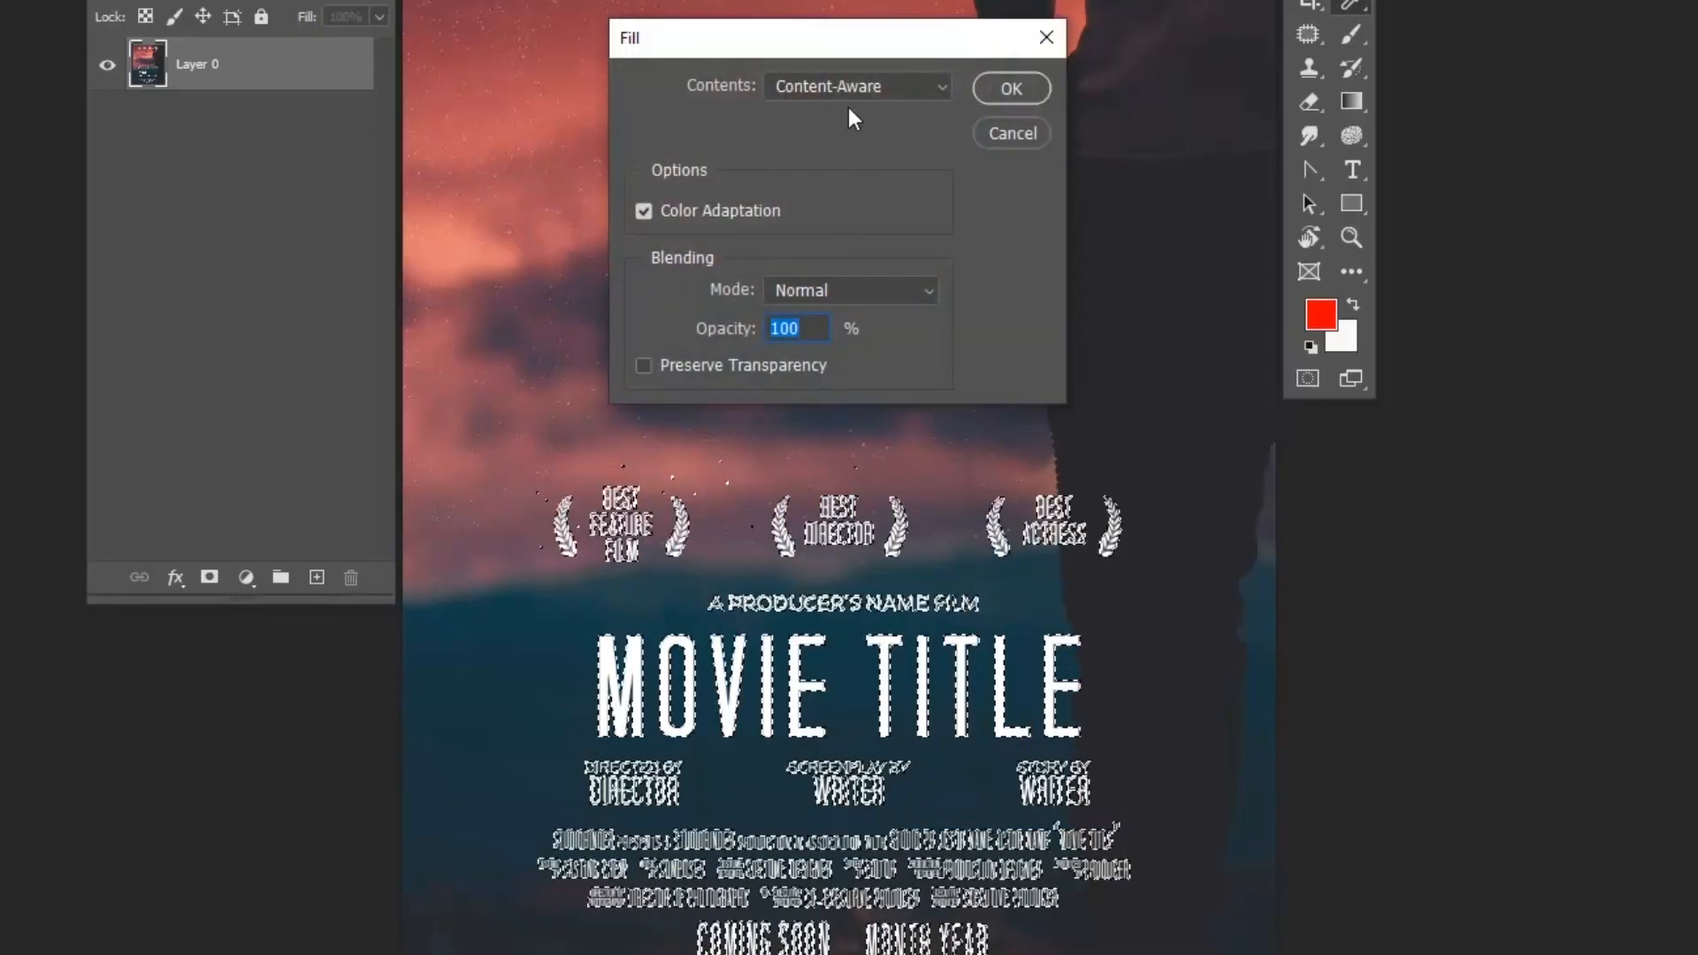
click(1010, 89)
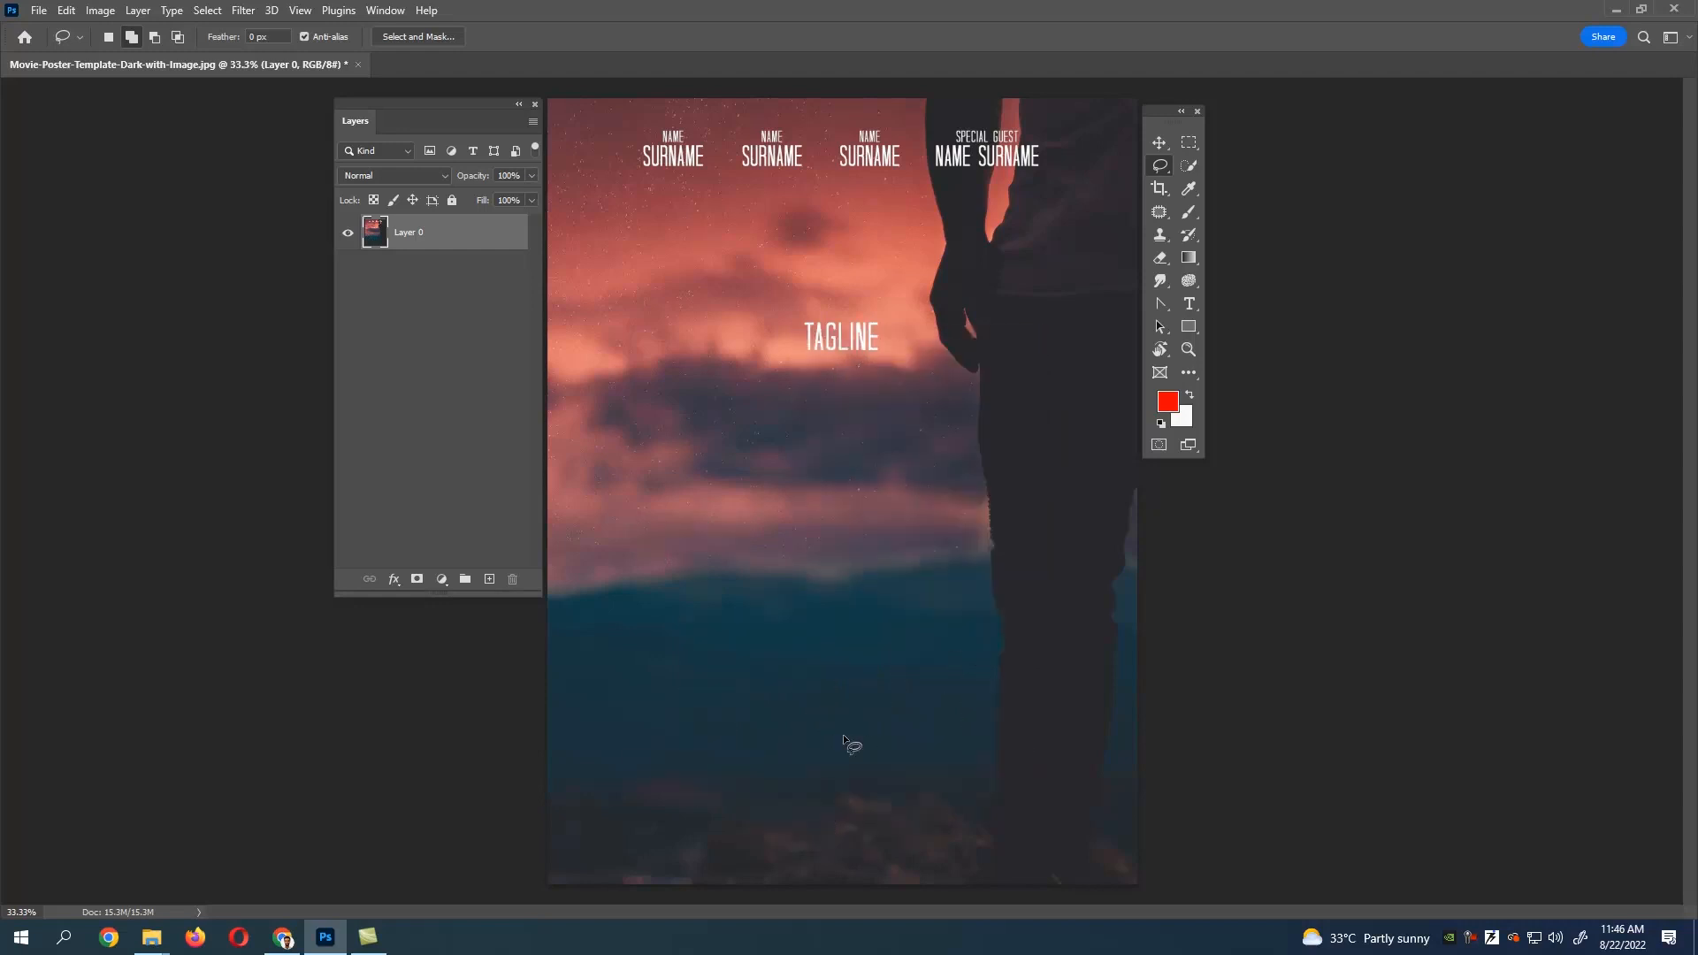
mouse_move(1256, 951)
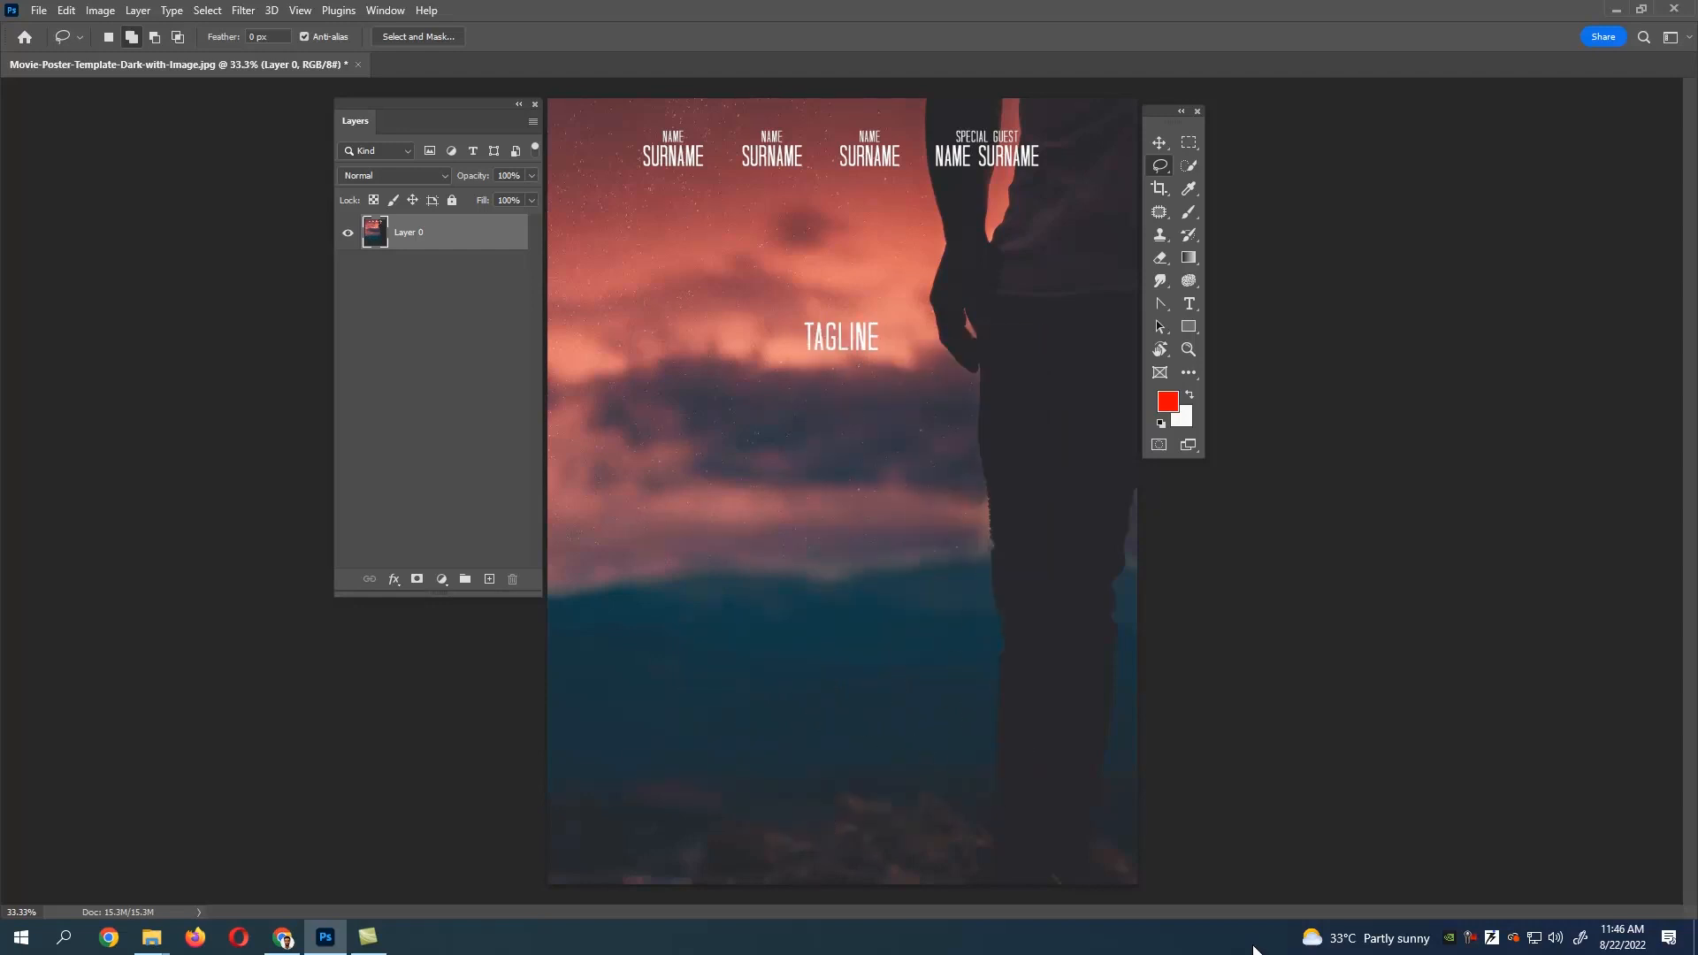